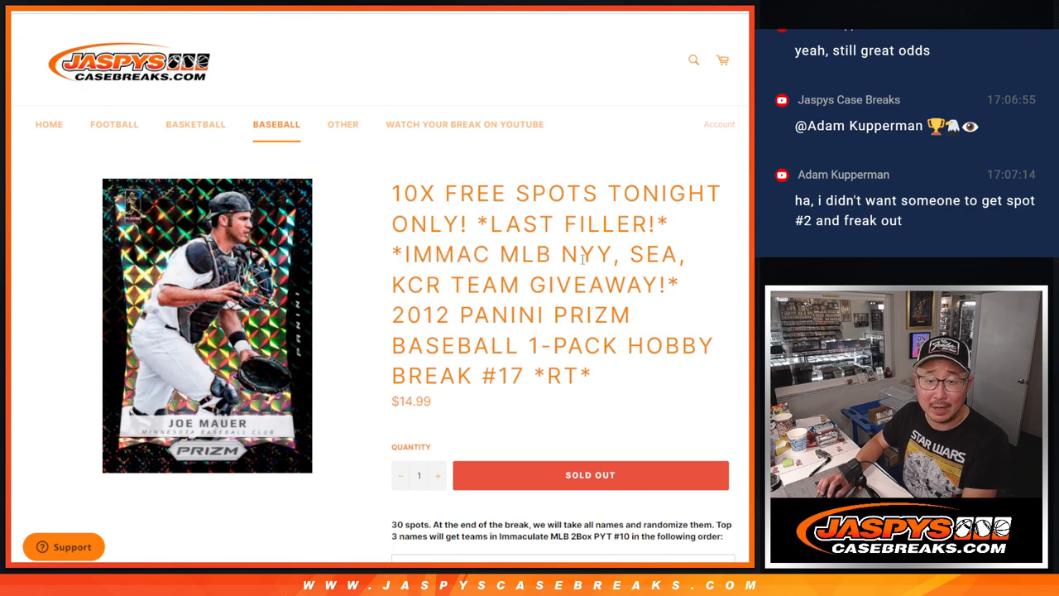
Step: Bring up the Google Sheets tab listing the entrant names in column A
left_click_drag(392, 193, 483, 225)
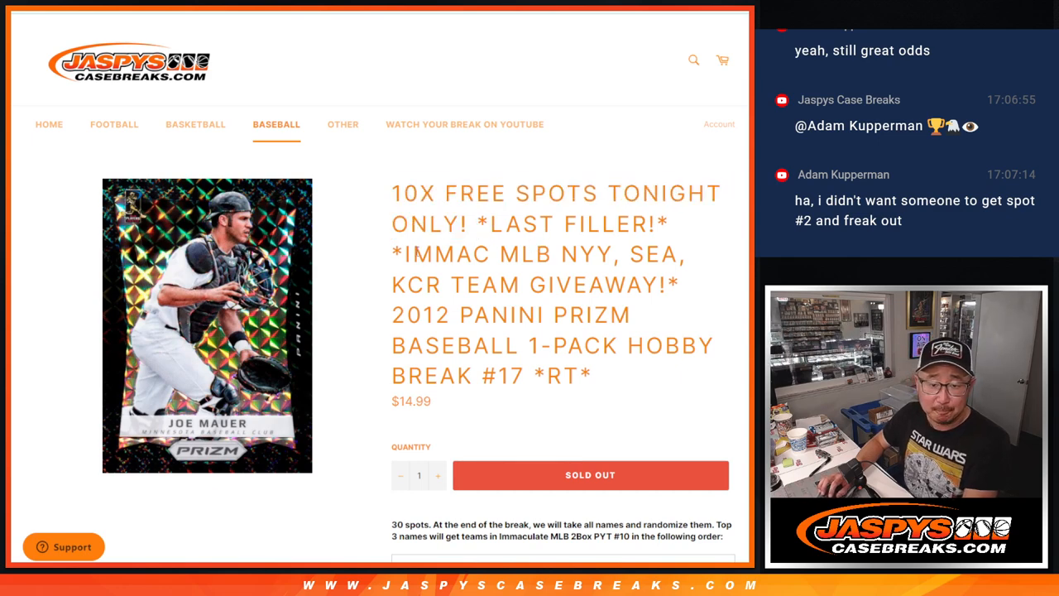
left_click_drag(391, 315, 591, 374)
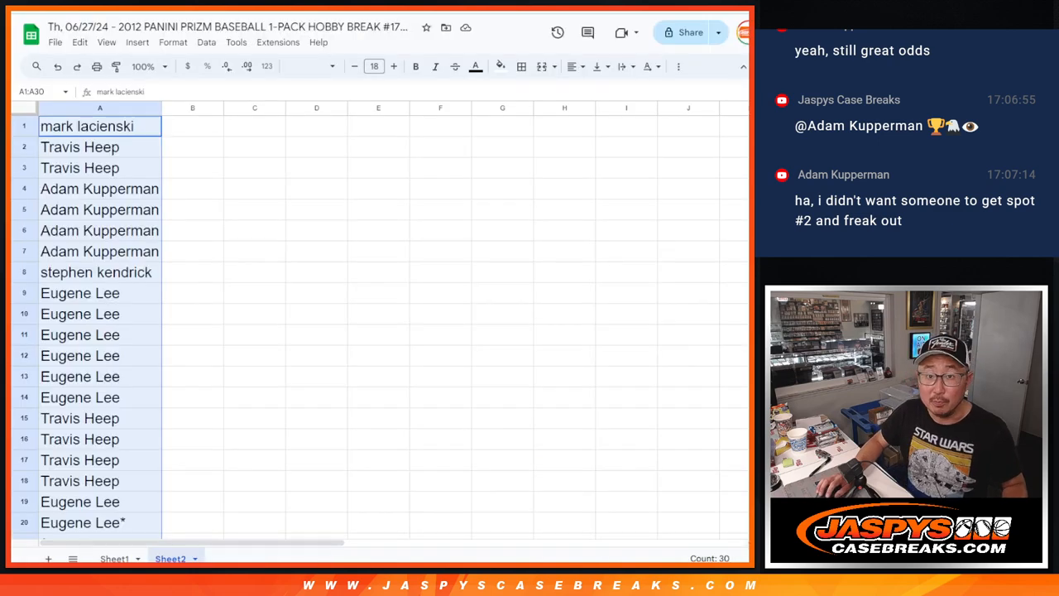
Step: Shuffle the twenty entrant names in the List Randomizer several times to reach a final order
scroll("down", 3)
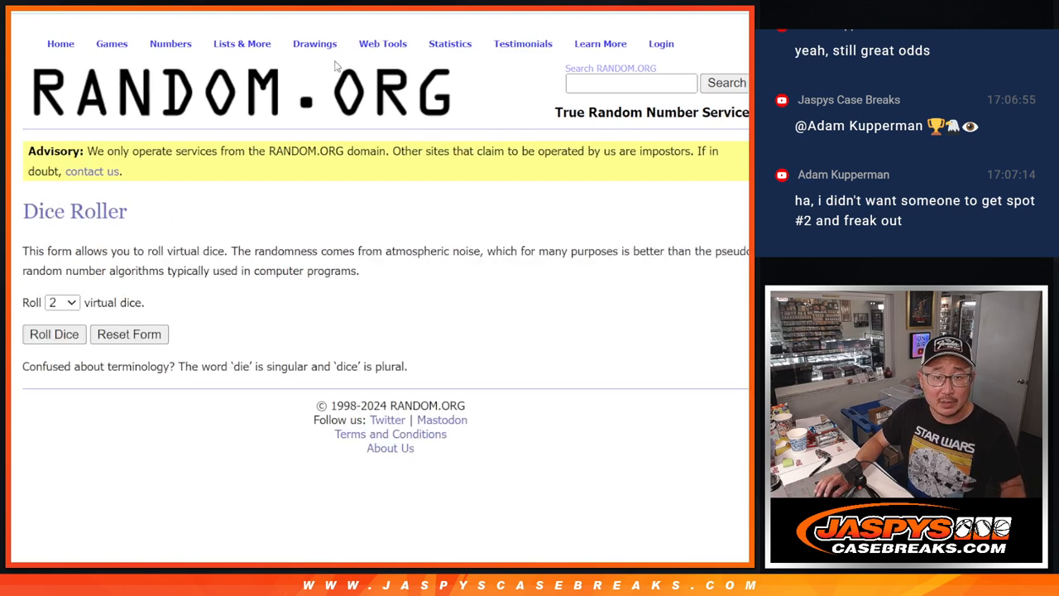
left_click(53, 334)
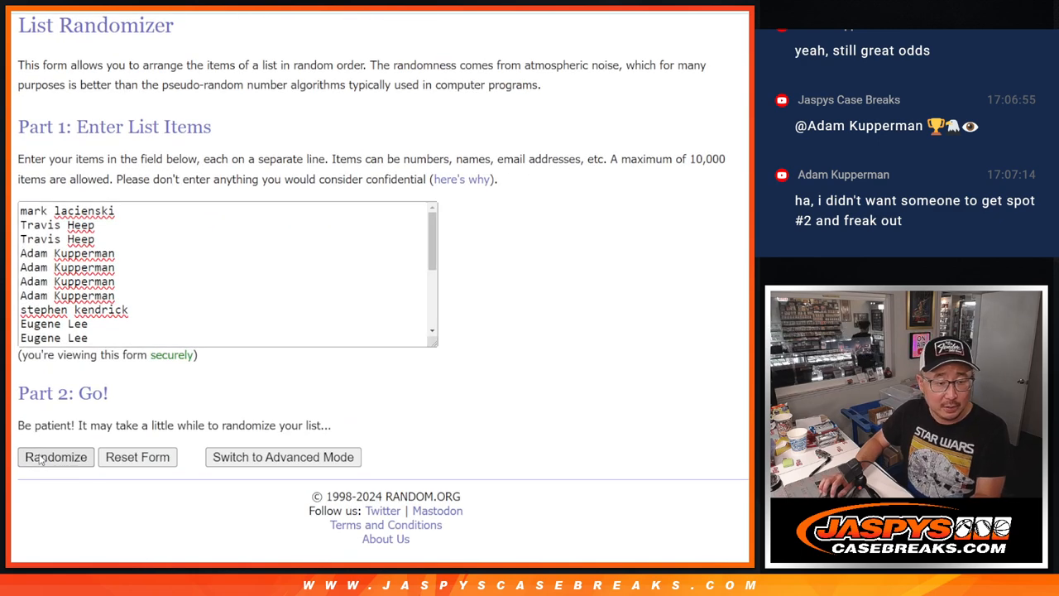
left_click(56, 456)
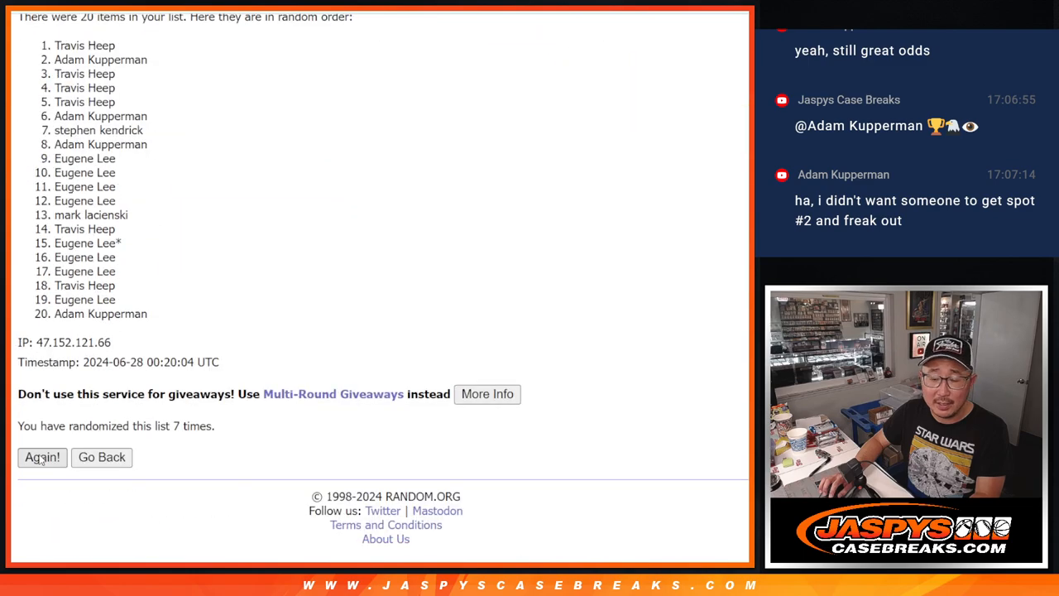
left_click(43, 457)
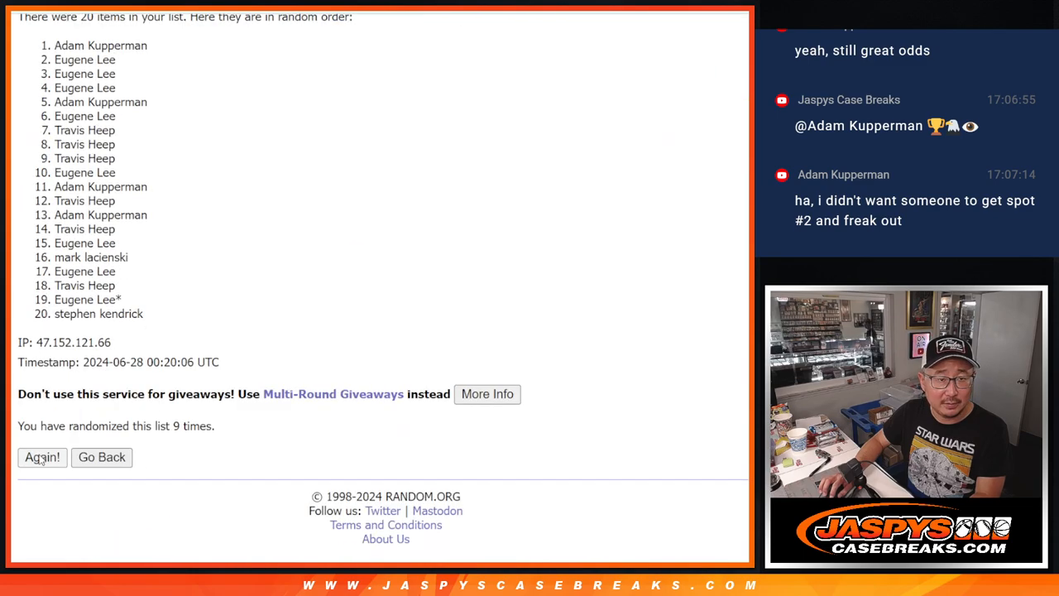
left_click(43, 457)
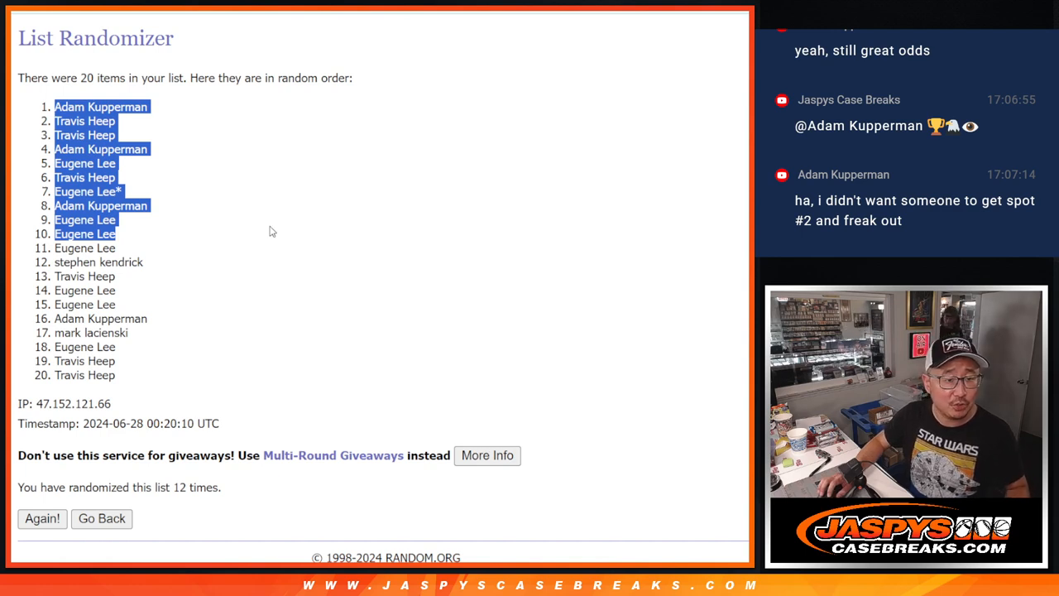
mouse_move(142, 225)
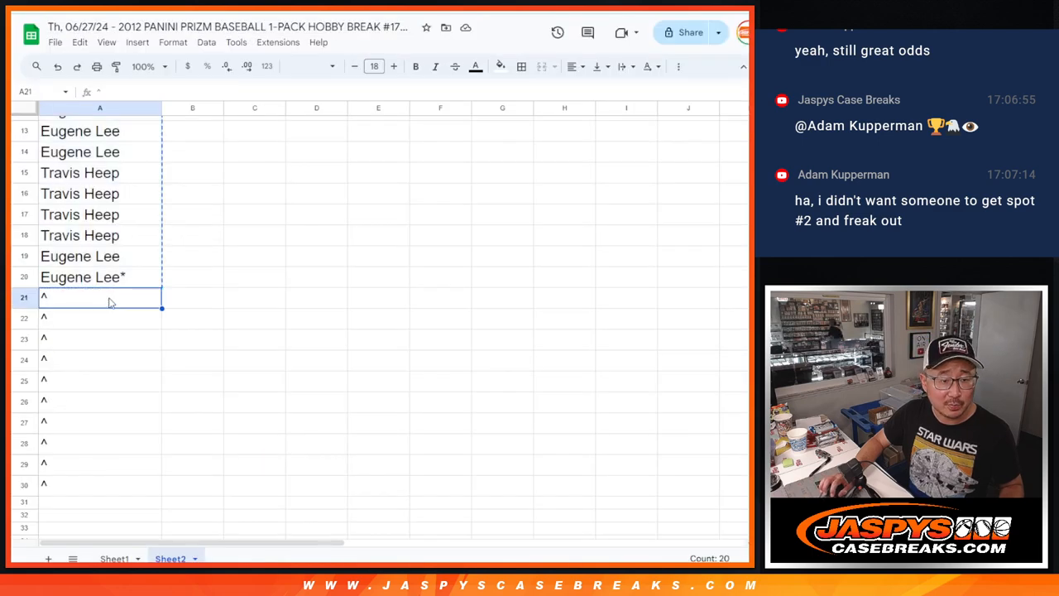
Step: Enlarge the ten pasted winner names in A21:A30 to font size 12
left_click(374, 66)
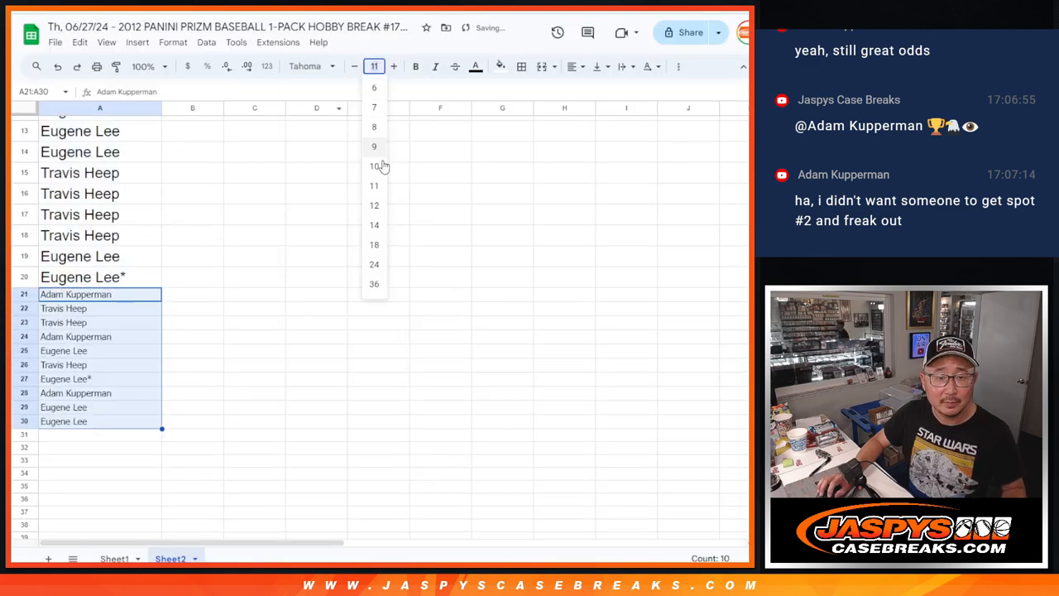
left_click(374, 205)
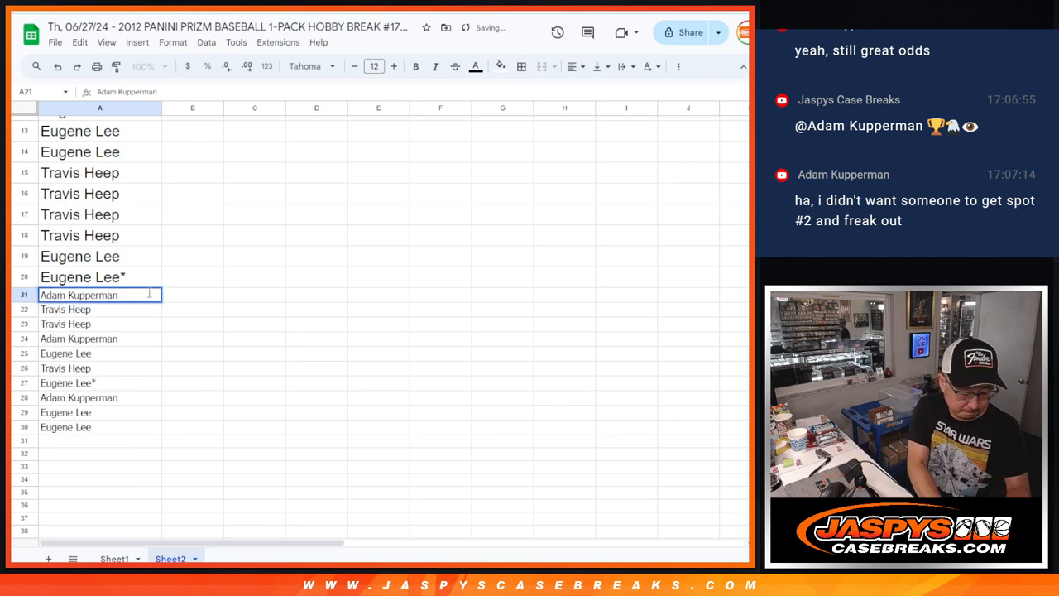
left_click(99, 322)
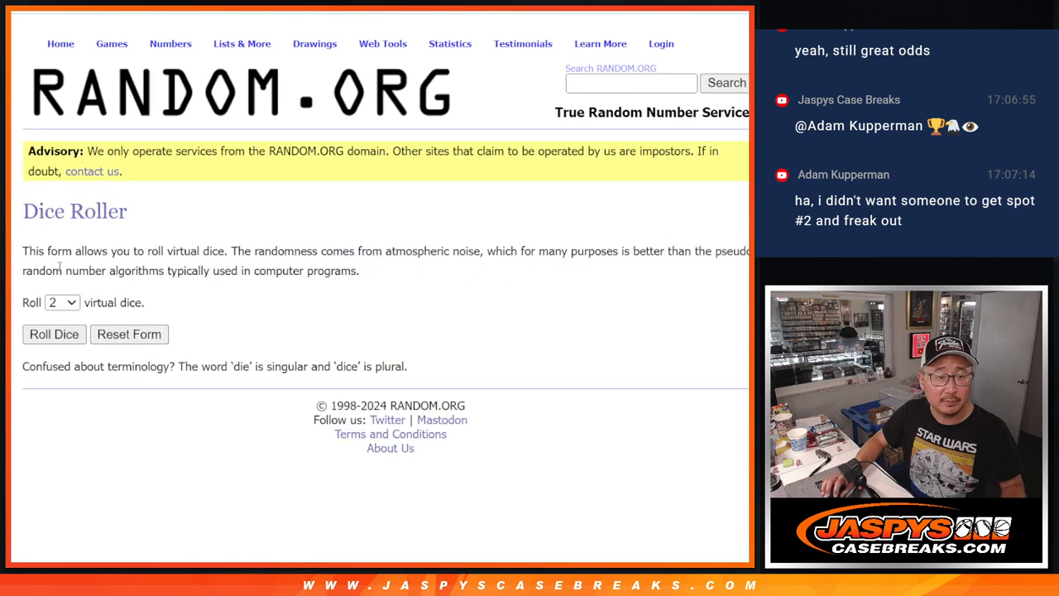
Step: Shuffle the thirty-name entrant list in the List Randomizer four more times
left_click(53, 334)
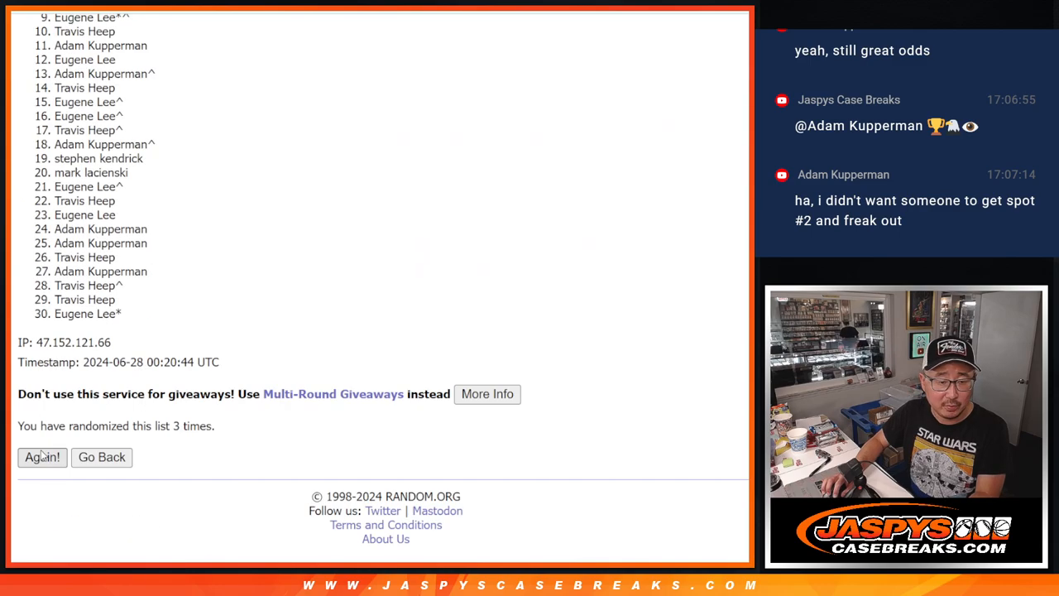
left_click(42, 456)
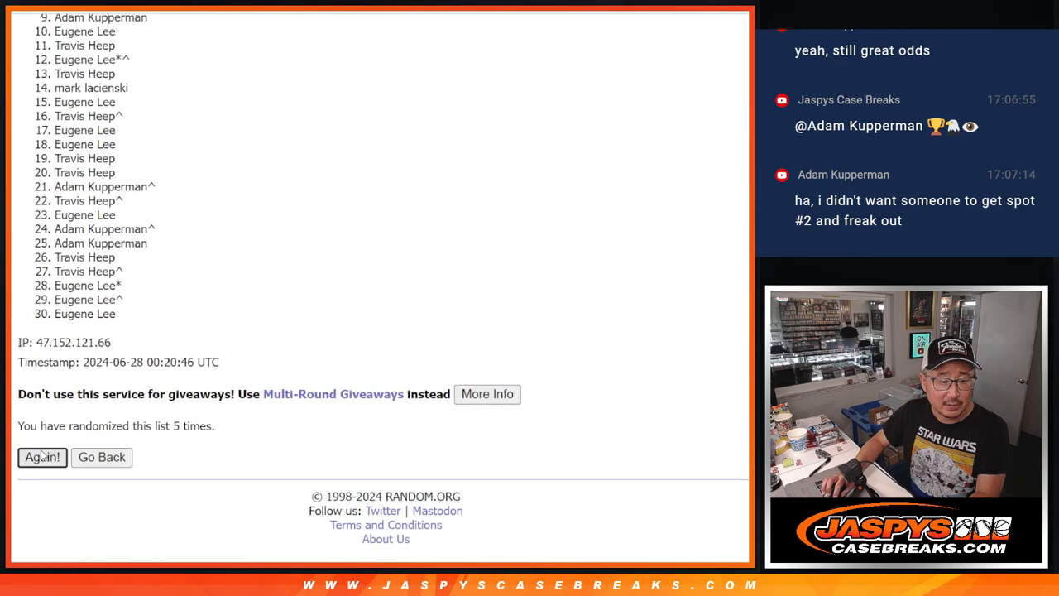
left_click(41, 457)
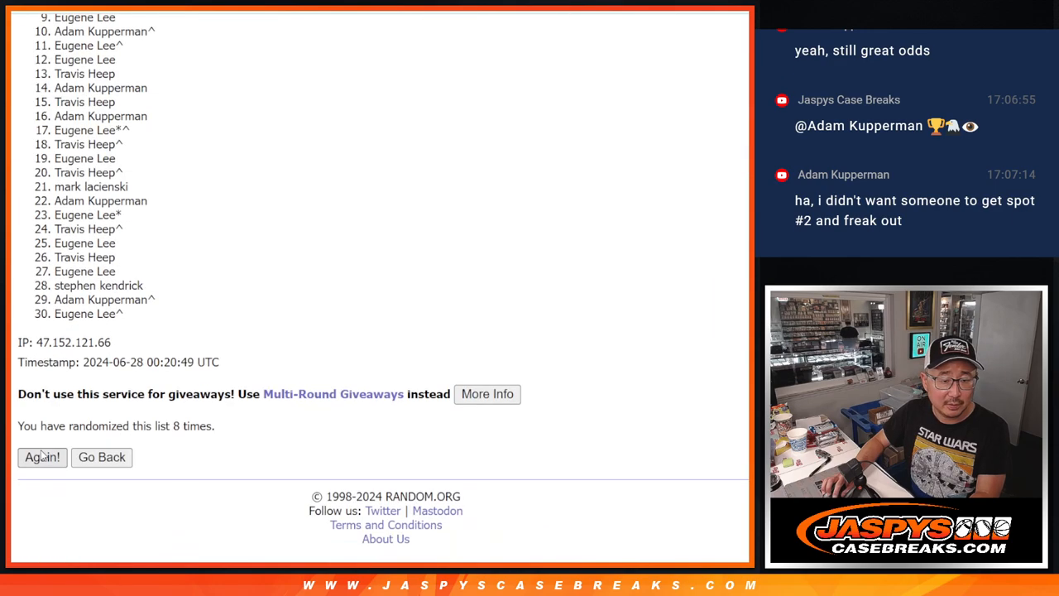
left_click(42, 457)
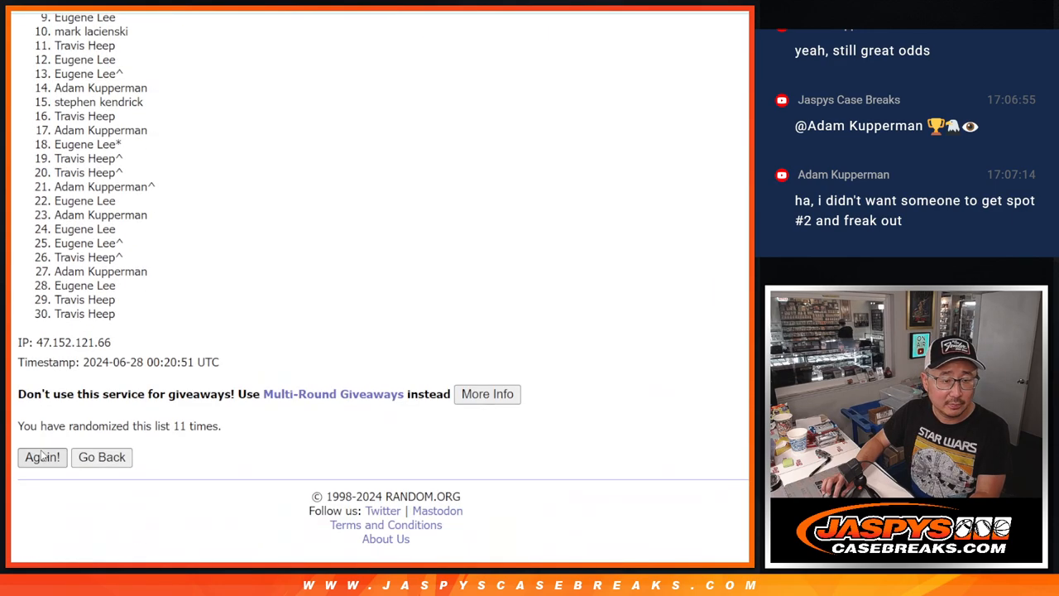
left_click(41, 457)
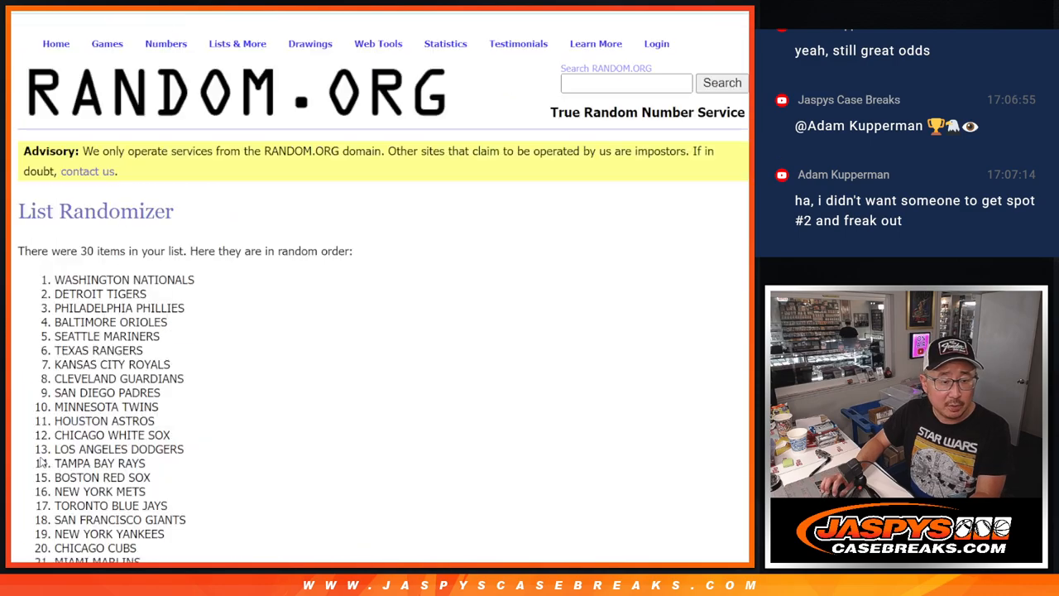
Step: Shuffle the list of thirty MLB teams five more times for a final order
left_click(43, 456)
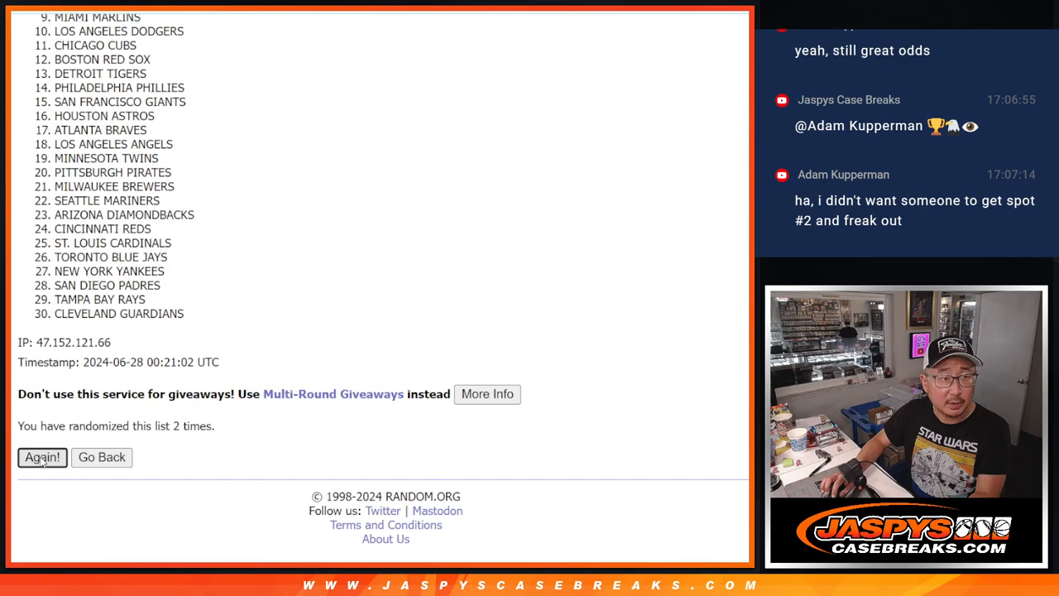
left_click(43, 456)
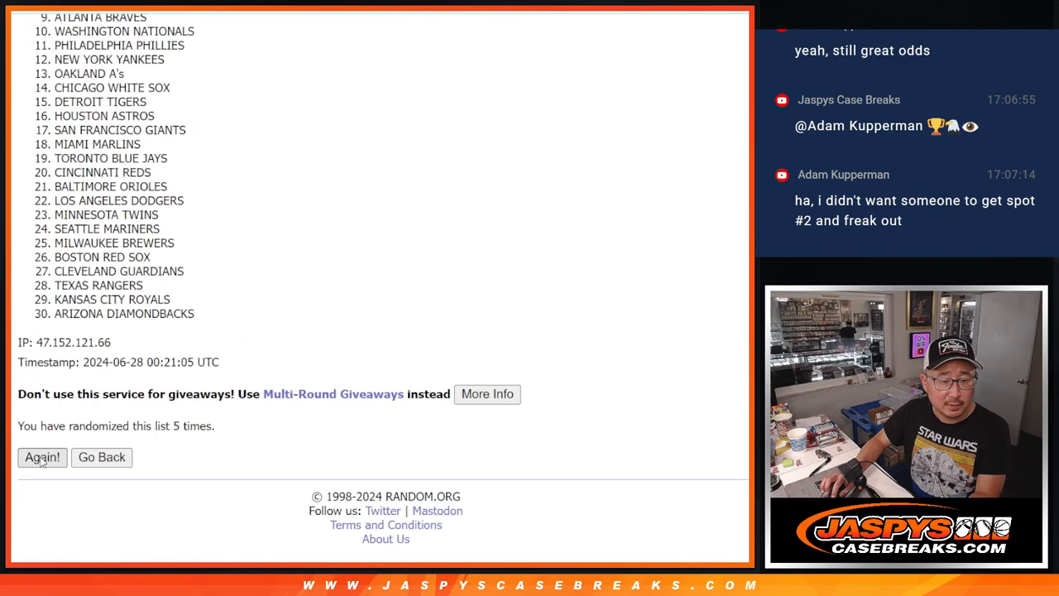
left_click(43, 457)
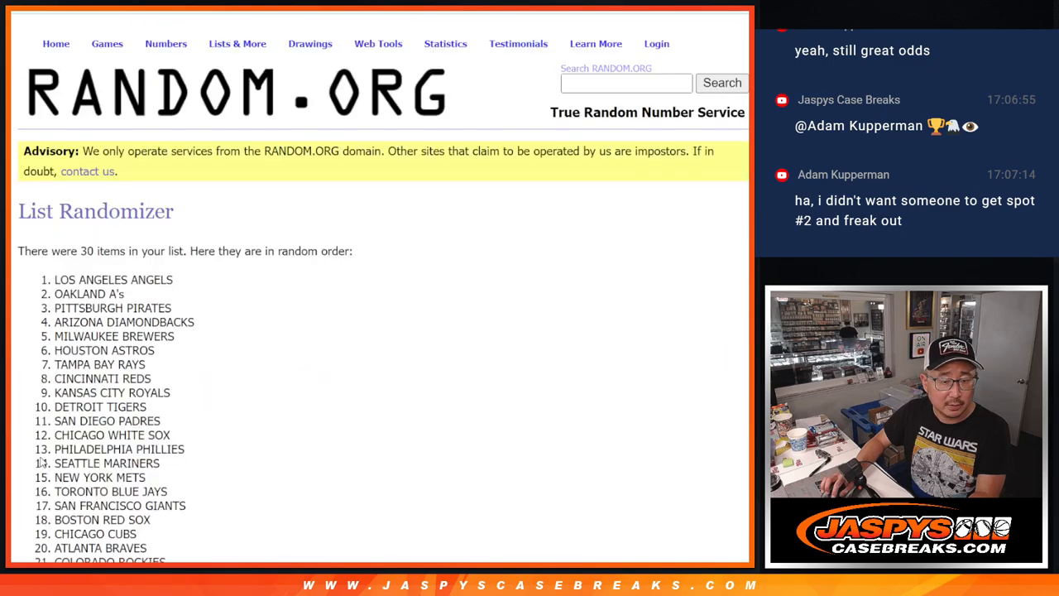
left_click(41, 457)
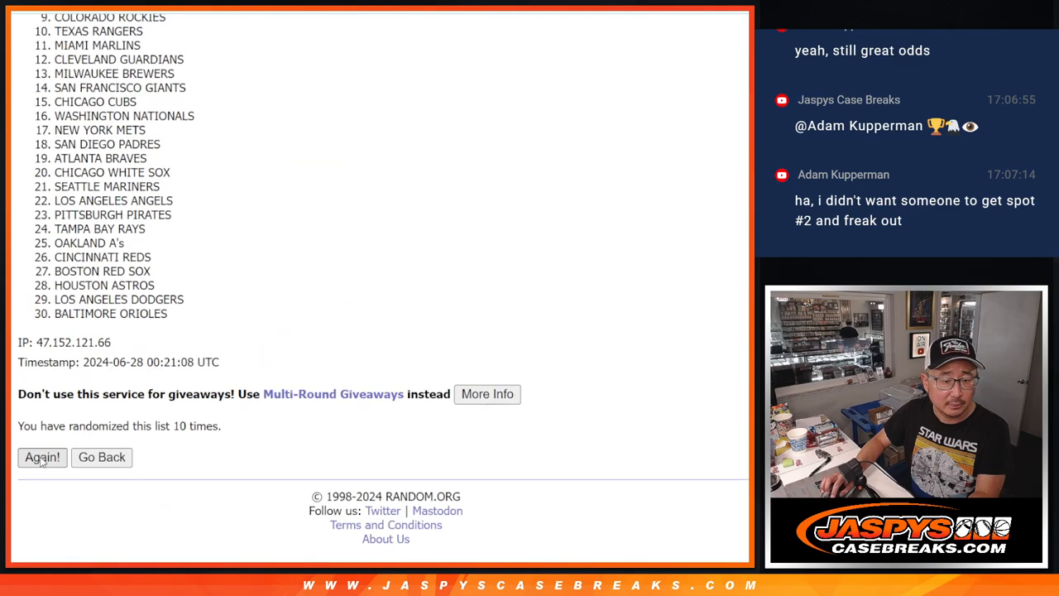
left_click(43, 456)
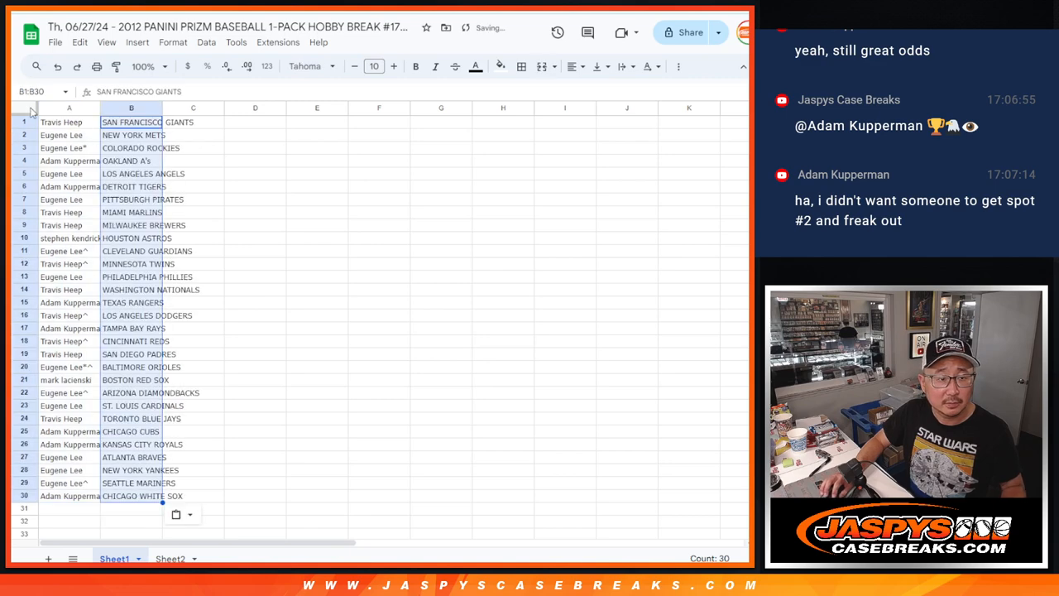
Step: Adjust the sheet magnification and sort the name-team list A to Z by the team column
left_click(373, 66)
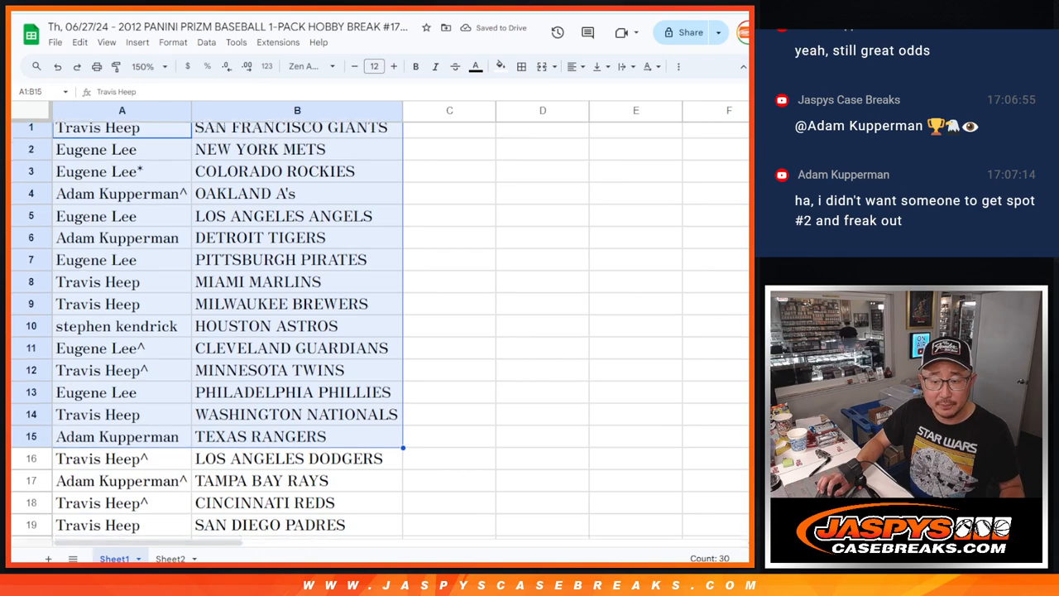
scroll("down", 3)
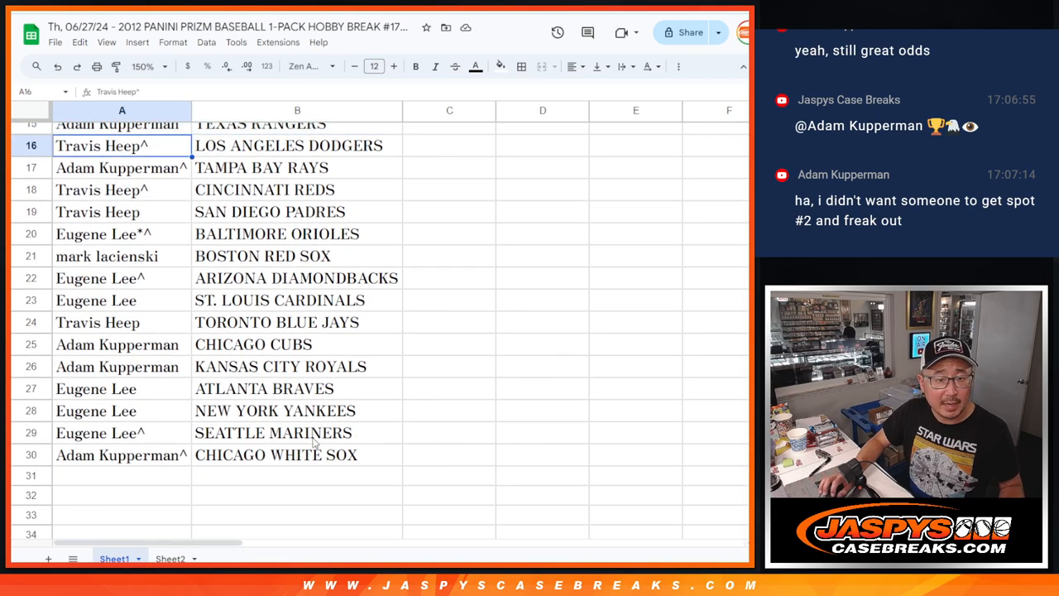
left_click(147, 66)
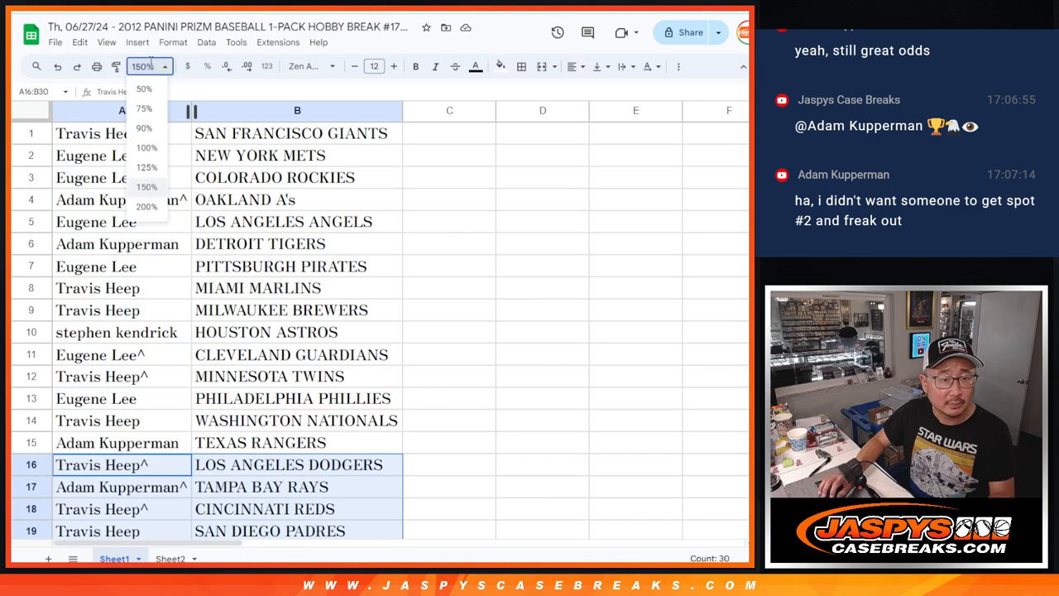
right_click(179, 106)
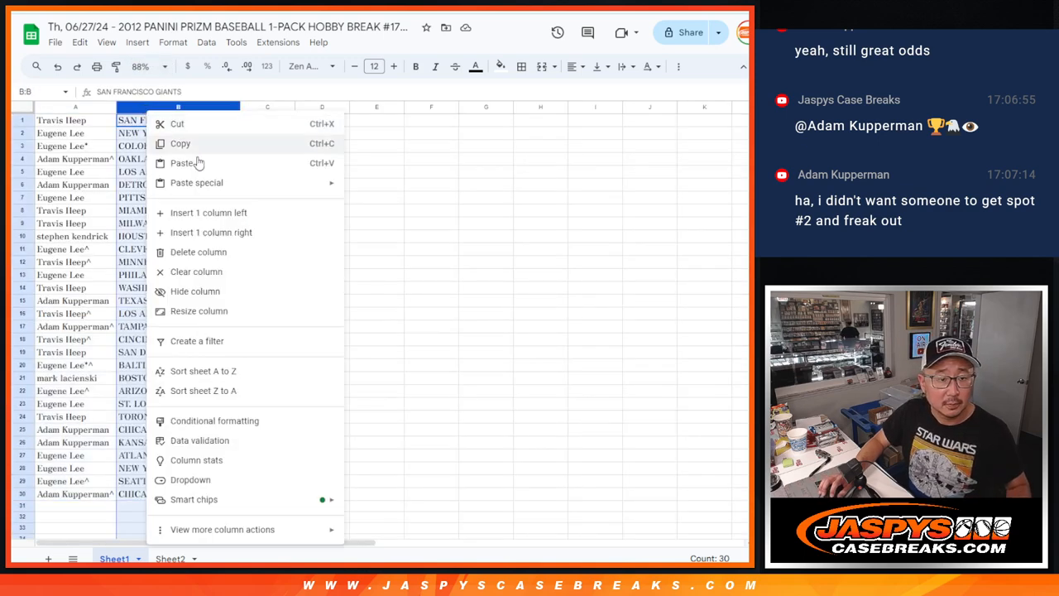
left_click(202, 370)
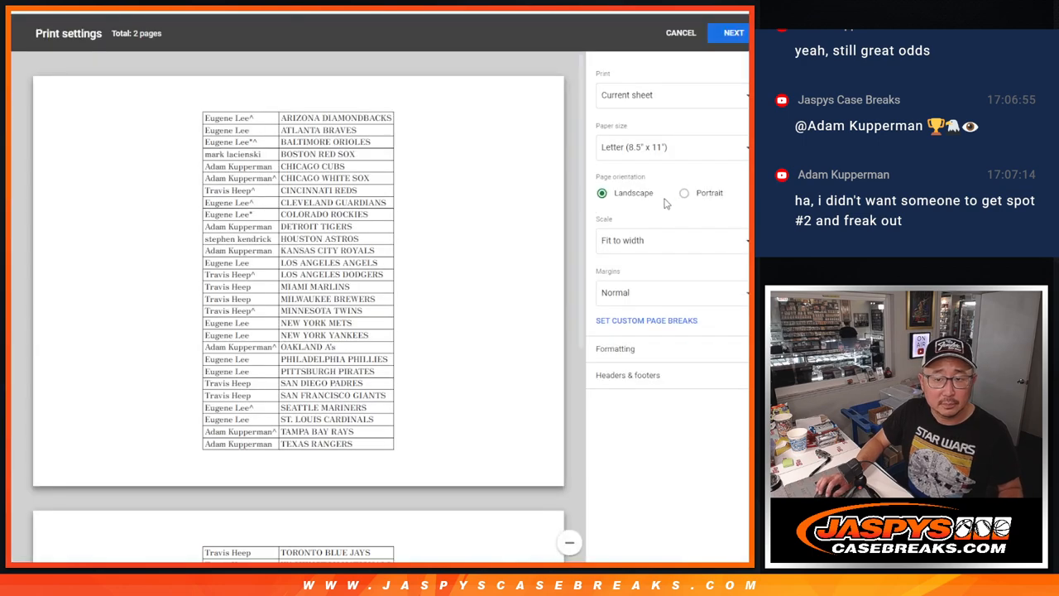
Step: Set the printout to portrait orientation on a single page and proceed
left_click(683, 192)
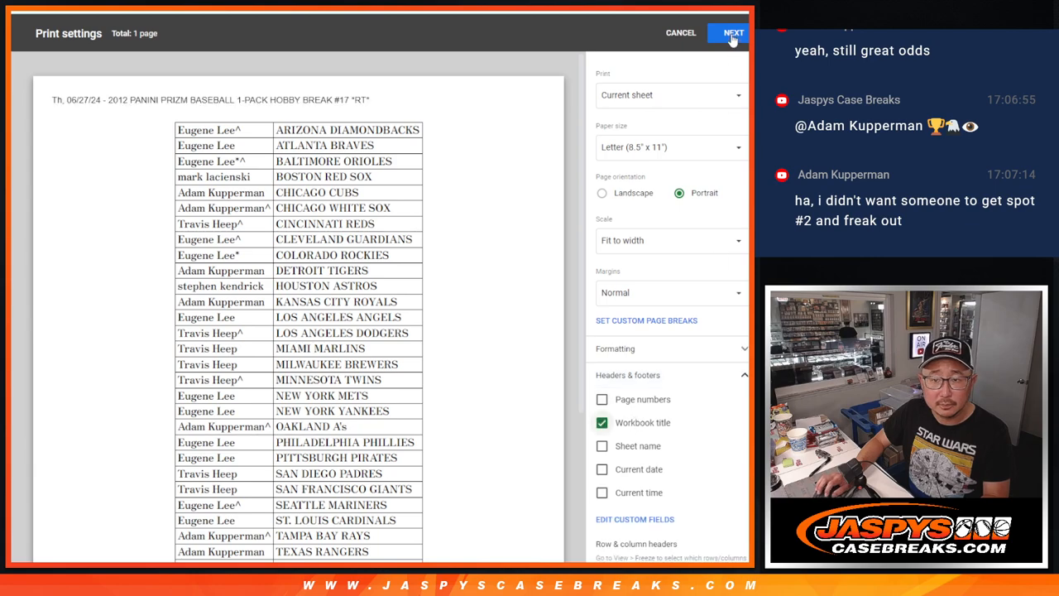
left_click(680, 33)
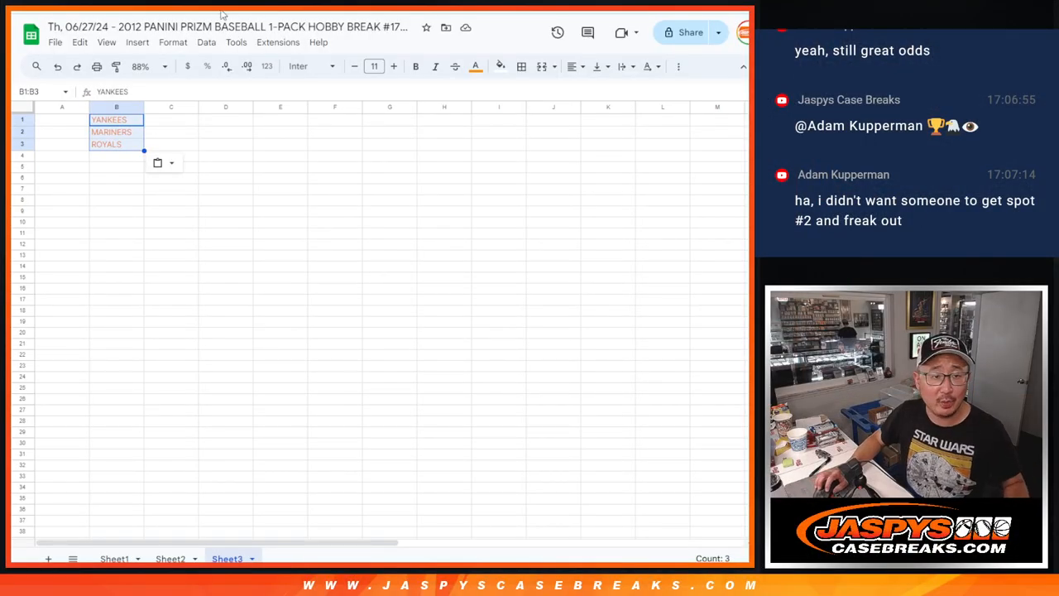
Step: Return to Sheet1 holding the full sorted name and team list
left_click(374, 66)
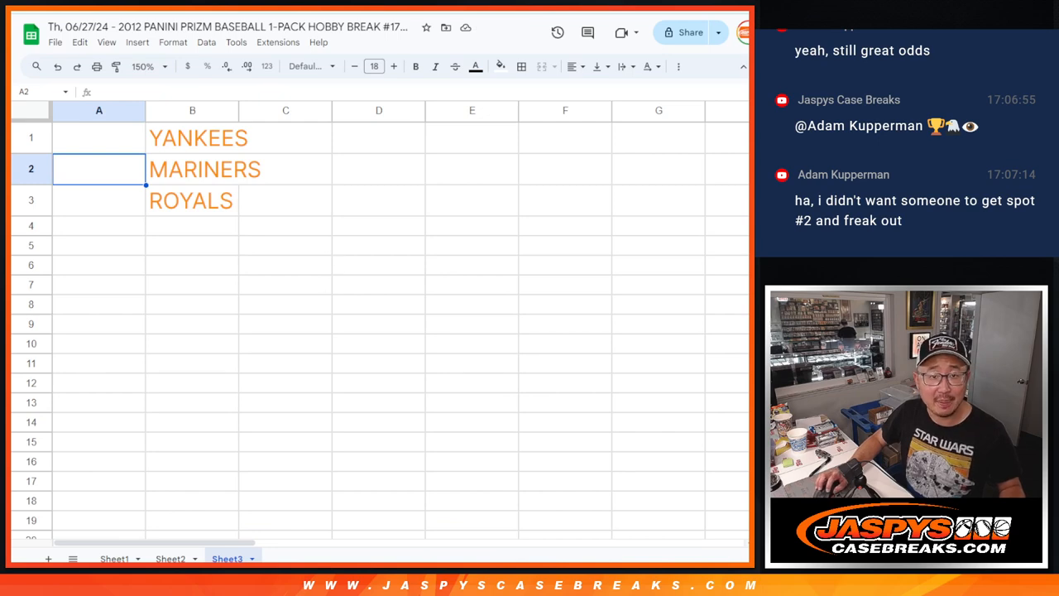
left_click(114, 558)
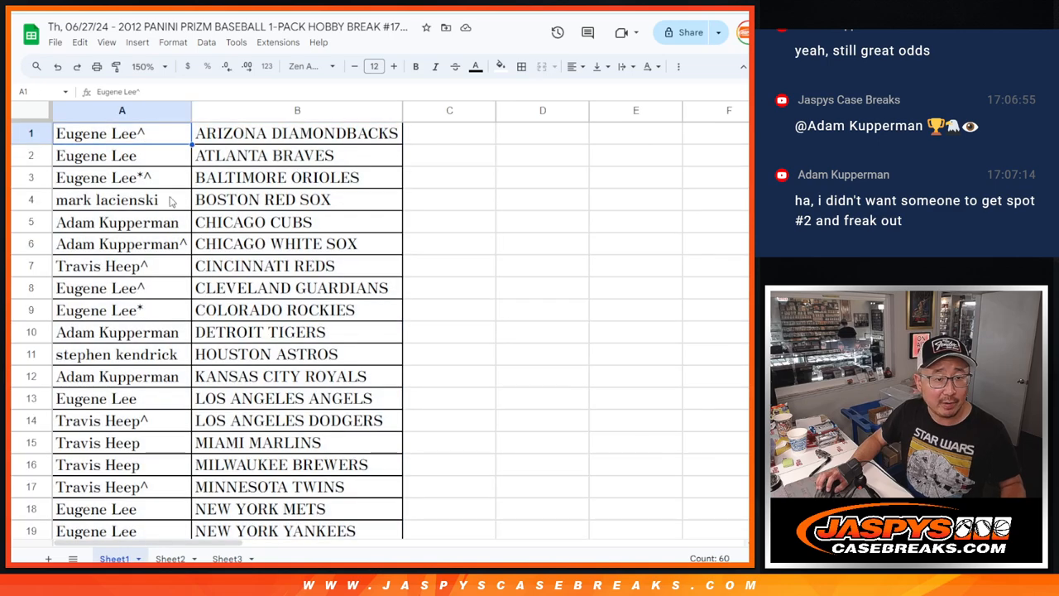
scroll("down", 3)
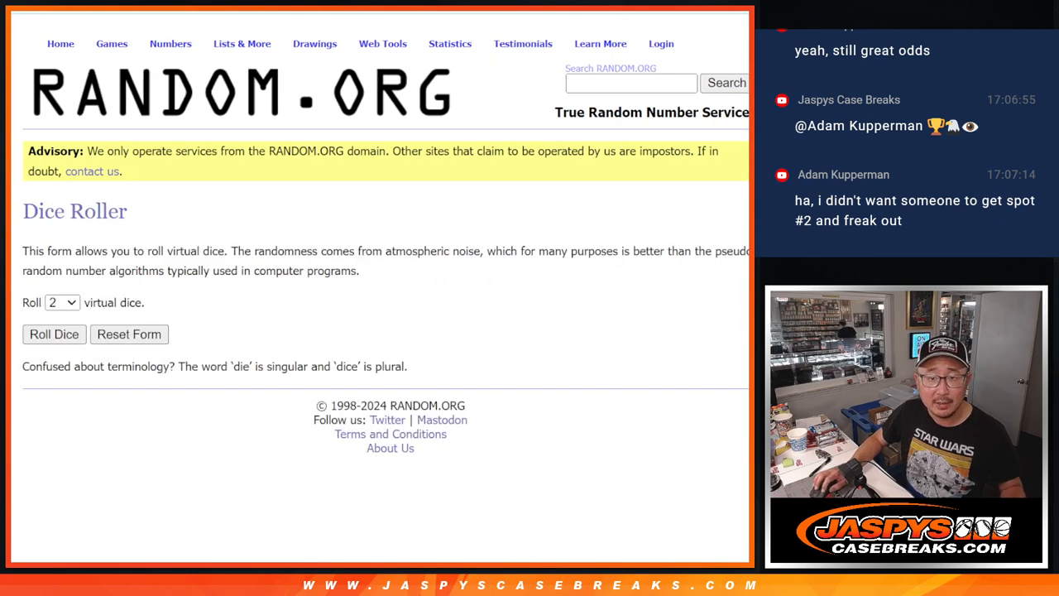
left_click(53, 334)
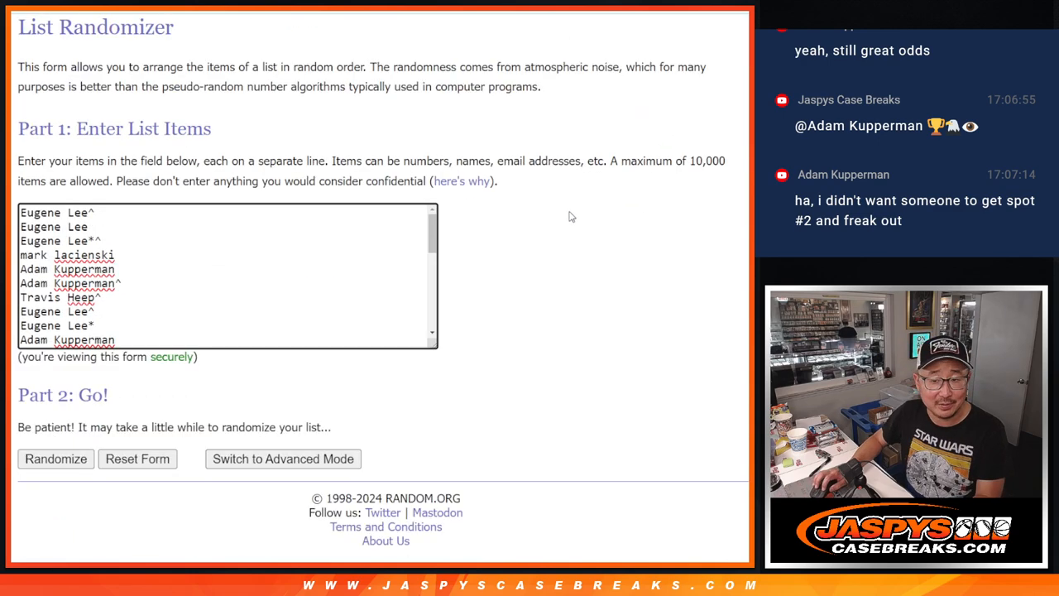
left_click(57, 459)
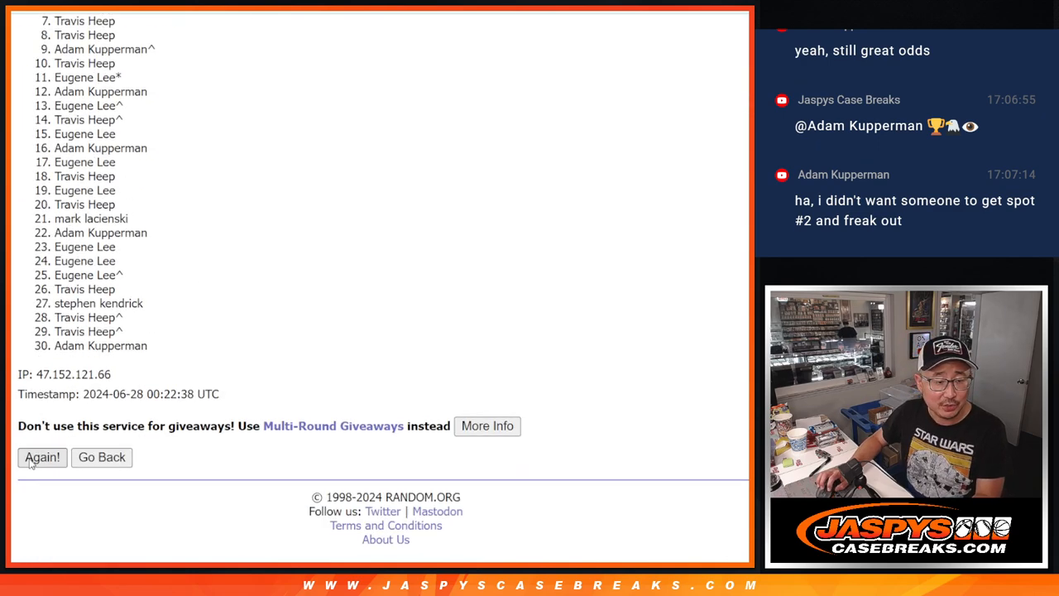
left_click(43, 457)
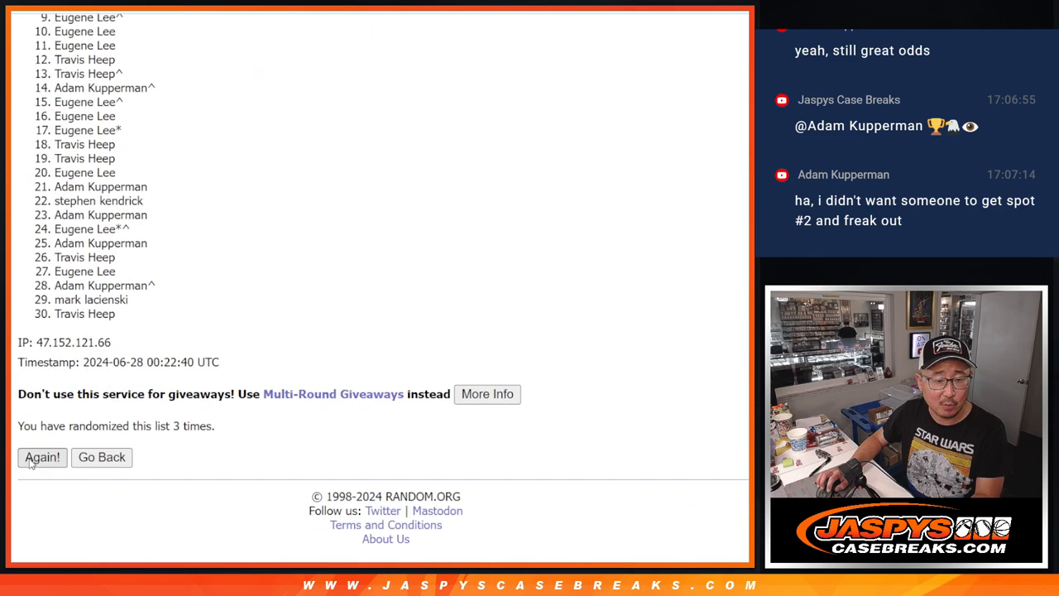
left_click(43, 457)
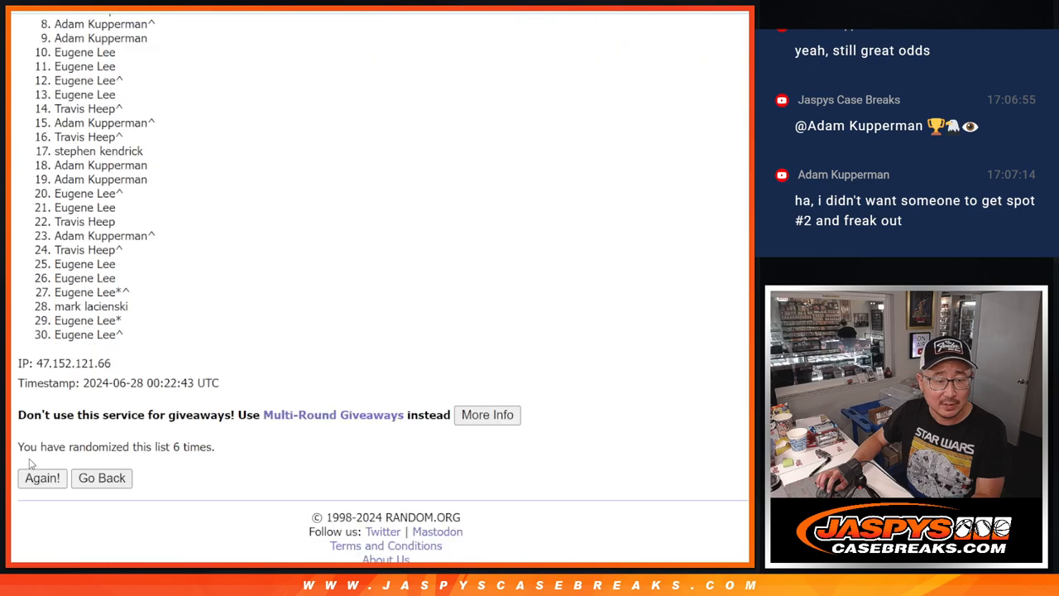
left_click(43, 477)
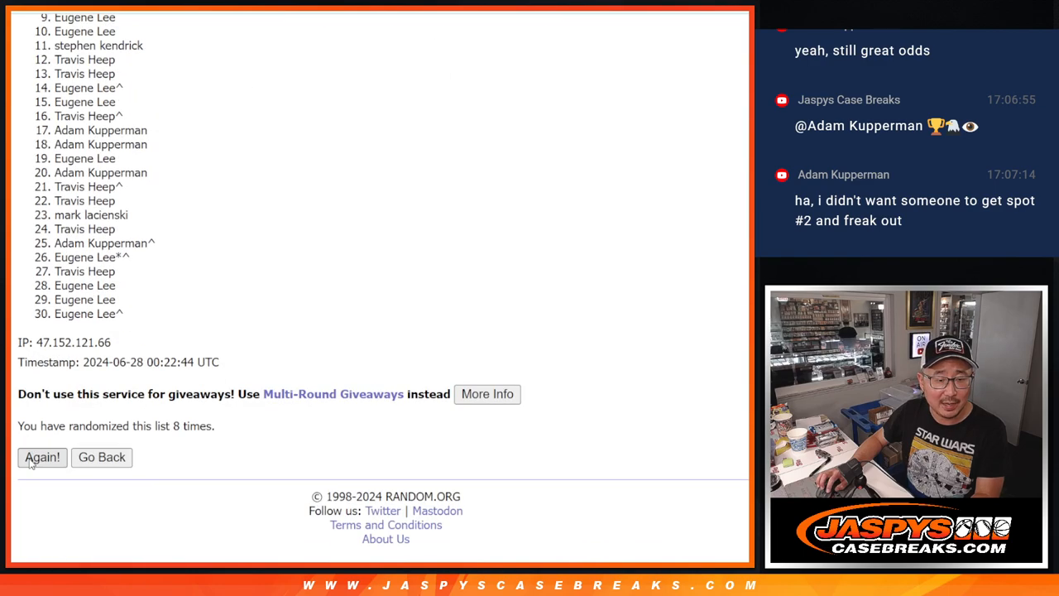
left_click(41, 457)
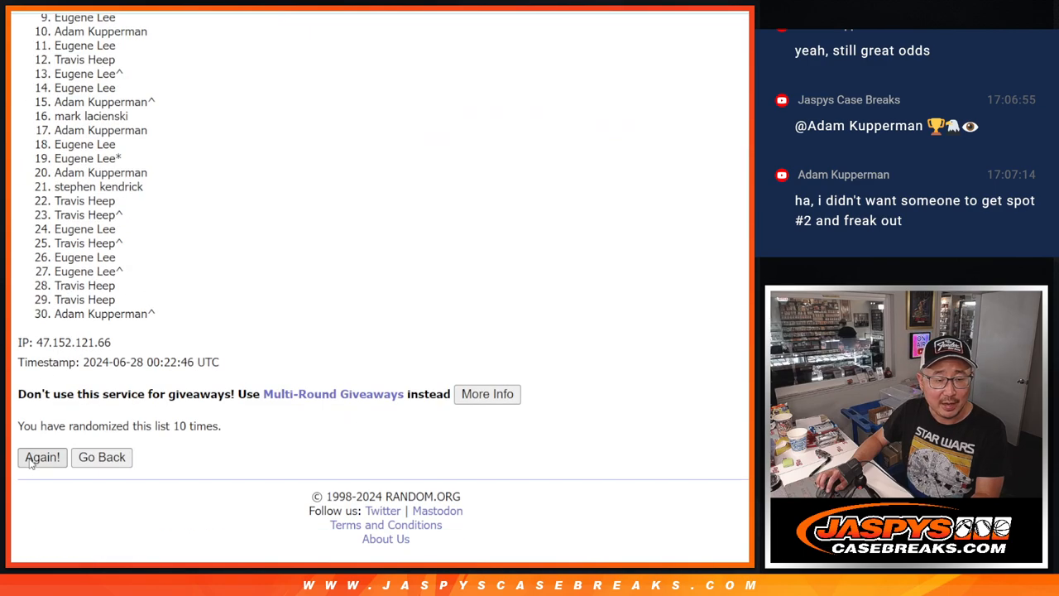
left_click(43, 456)
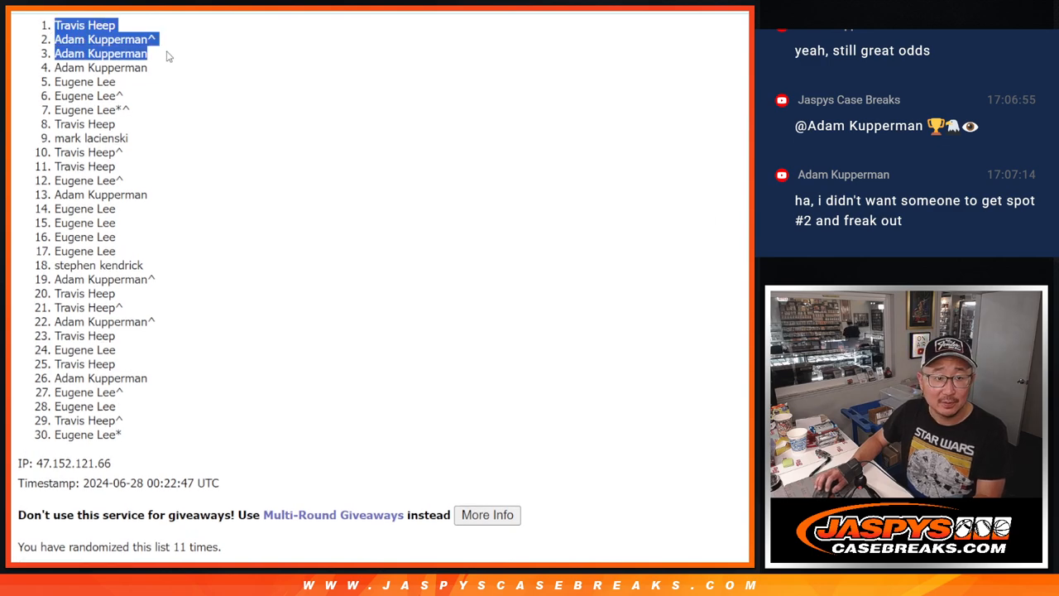
mouse_move(471, 187)
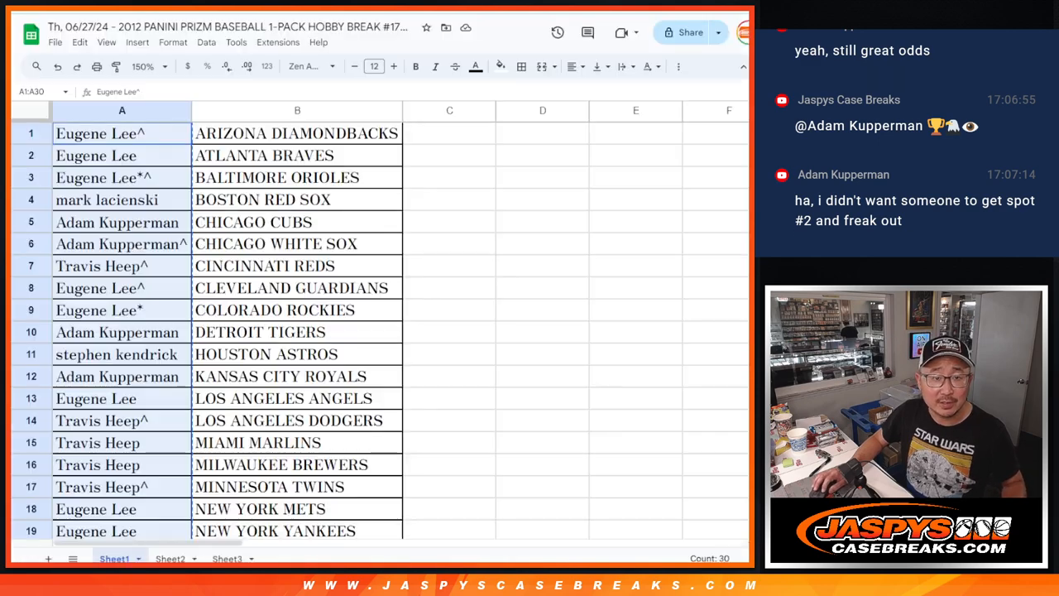
left_click(227, 558)
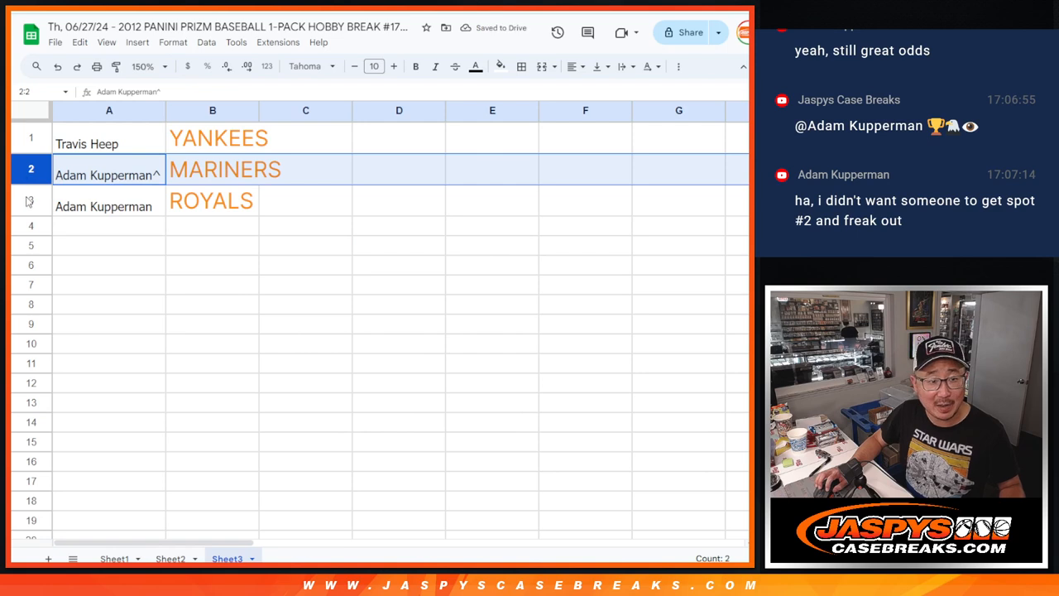
left_click(86, 142)
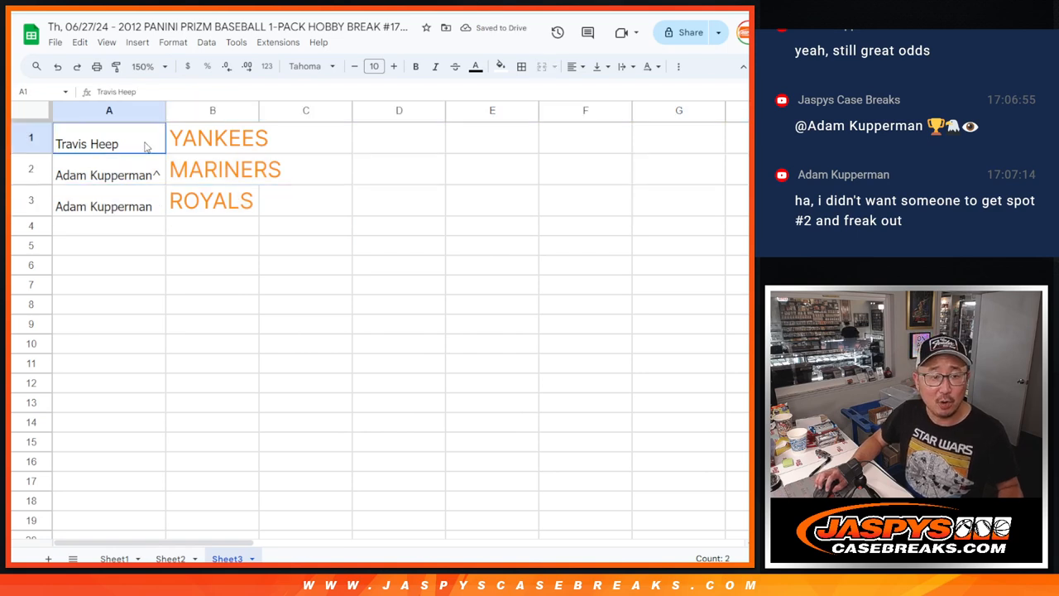